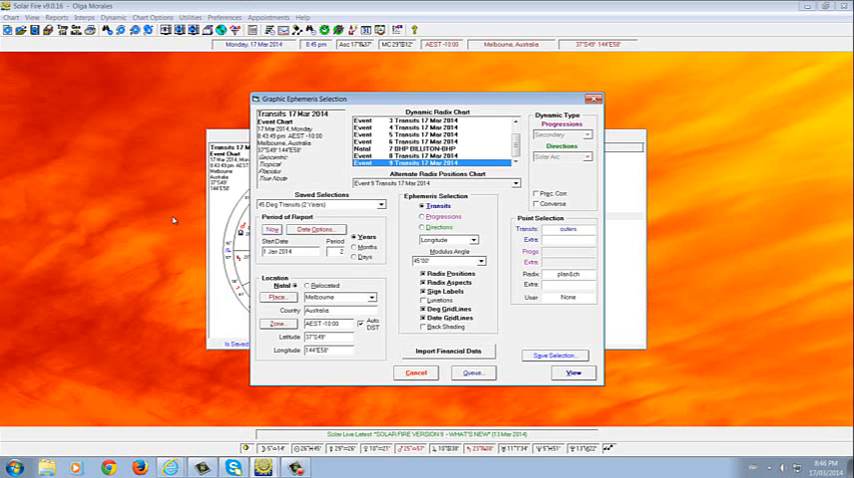
Switch from Solar Fire's ephemeris setup to the browser showing the Yahoo Finance home page
left_click(430, 148)
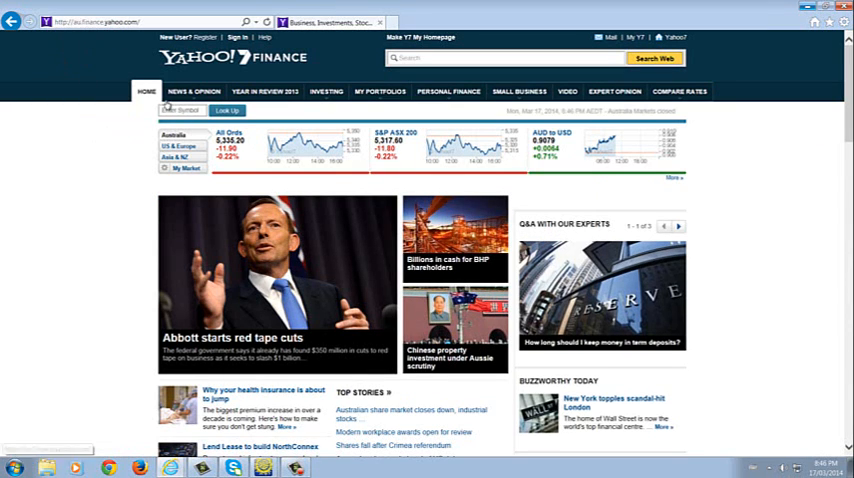
Search for BHP and choose BHP.AX to show the BHP Billiton summary page
left_click(184, 110)
type("b")
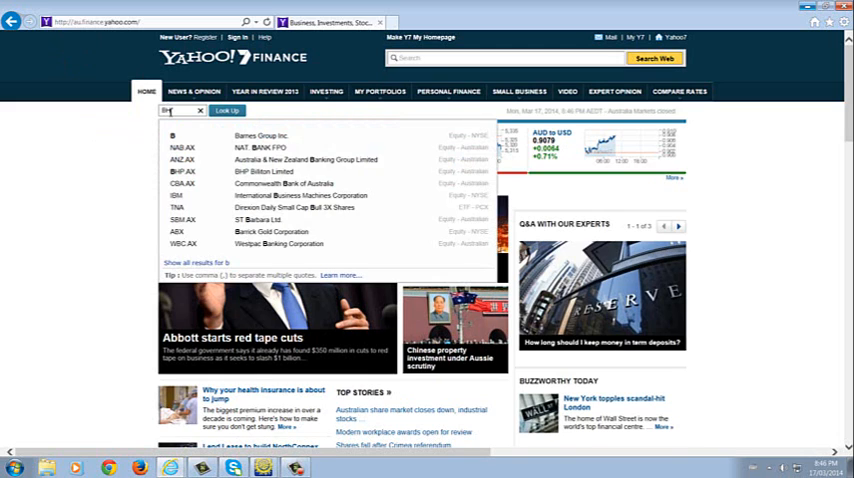
type("hp")
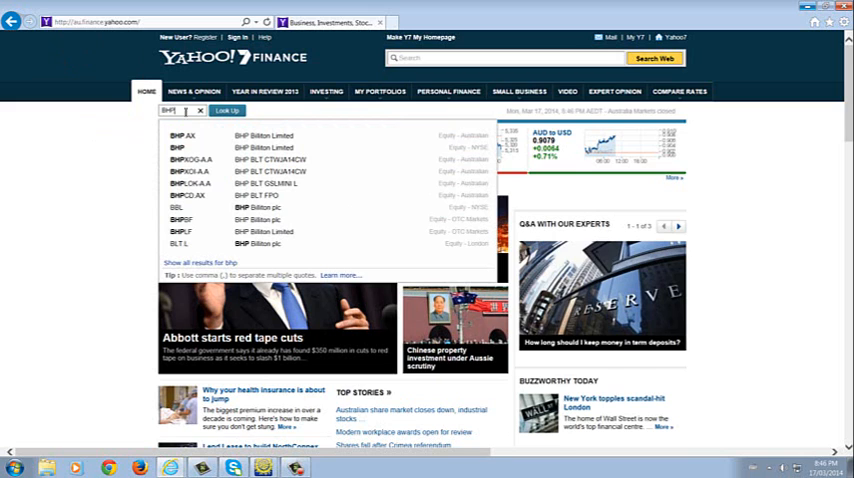
left_click(184, 136)
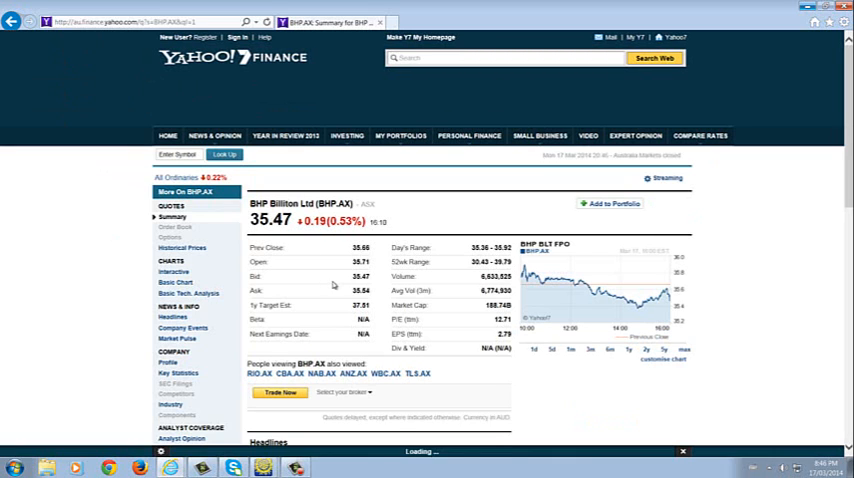
scroll("down", 3)
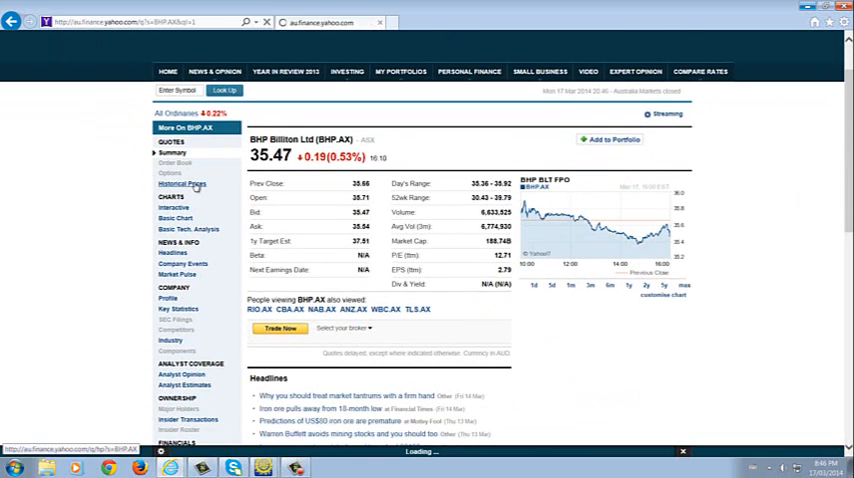
Show the BHP.AX Historical Prices table and scroll down to the download link
left_click(180, 184)
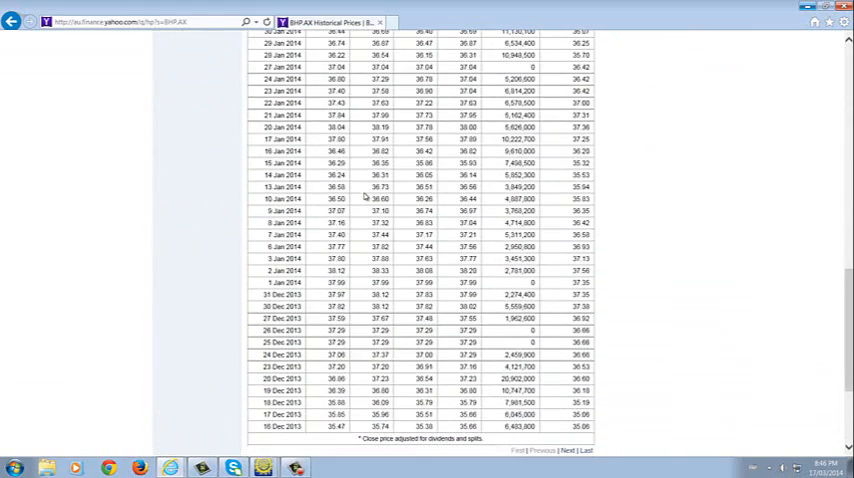
scroll("down", 3)
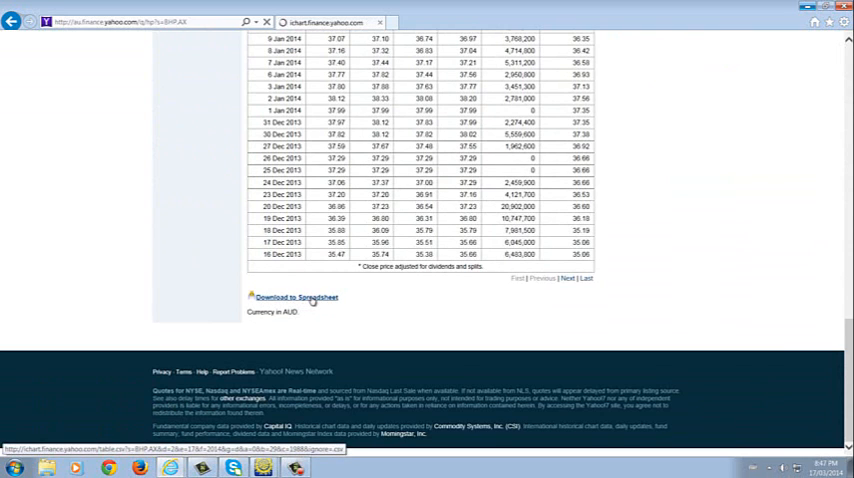
Download the price history to the DATA folder as a CSV named 'BHP daily'
left_click(292, 296)
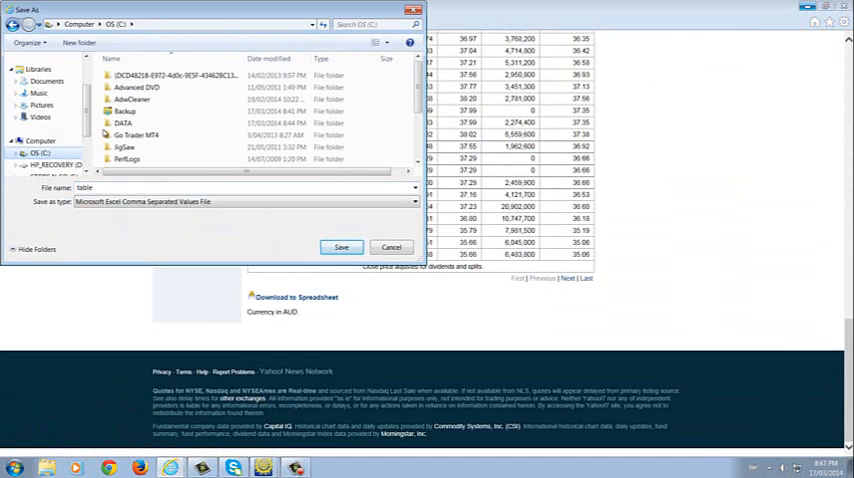
double_click(122, 122)
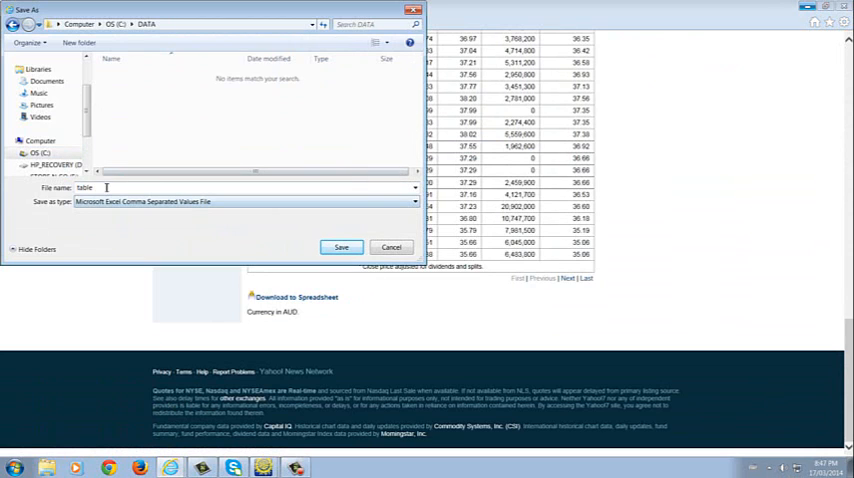
double_click(84, 188)
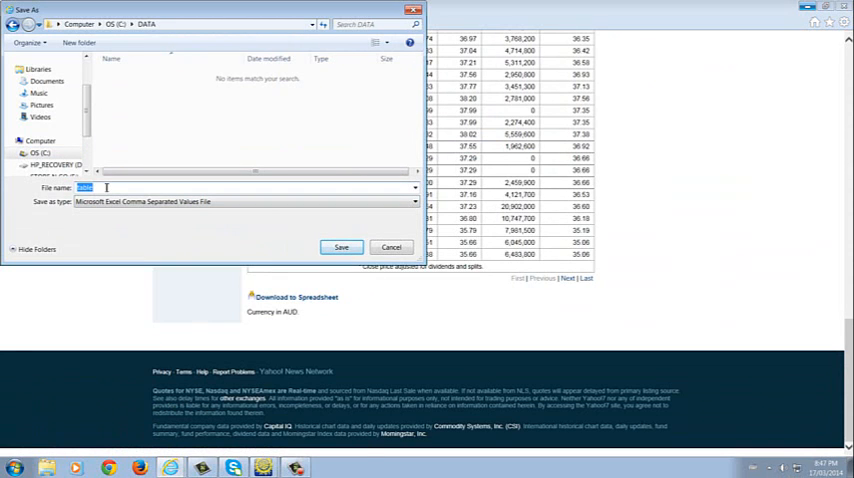
type("BHP")
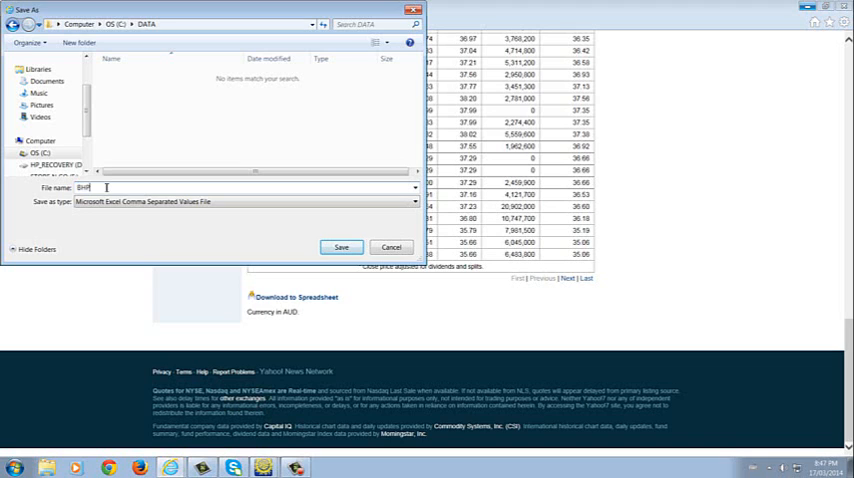
type("daily")
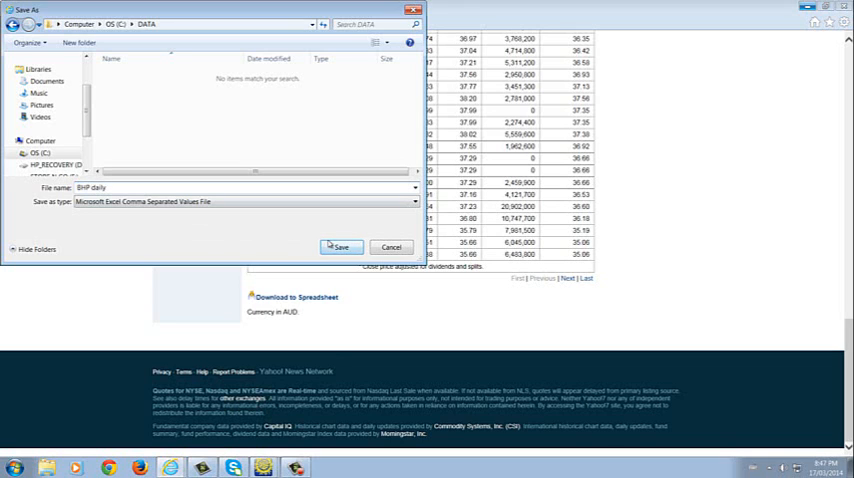
left_click(340, 248)
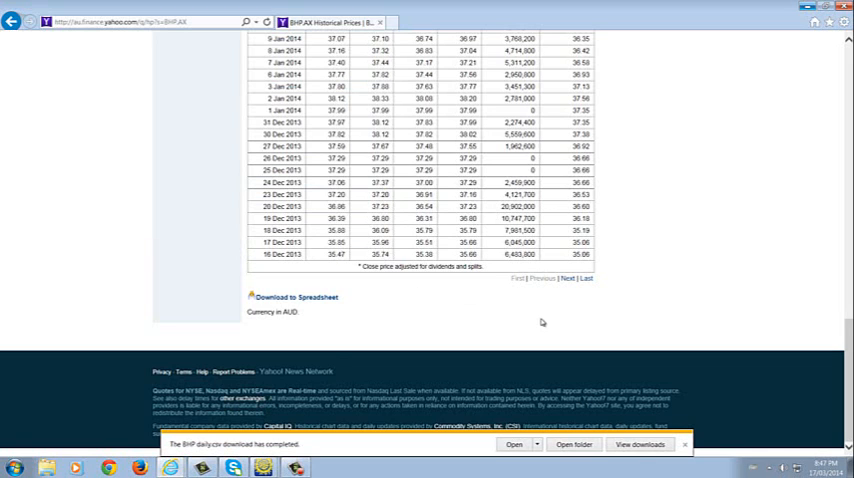
mouse_move(576, 328)
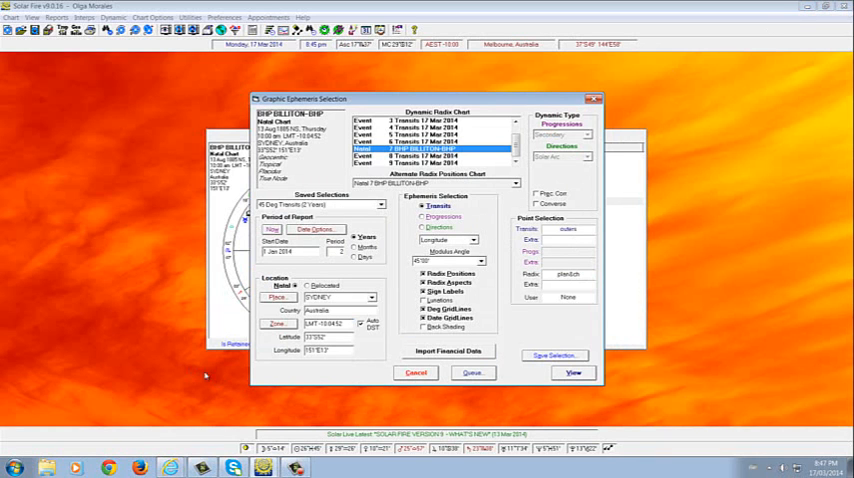
Import BHP daily.csv as financial data and accept the chosen price columns
left_click(448, 350)
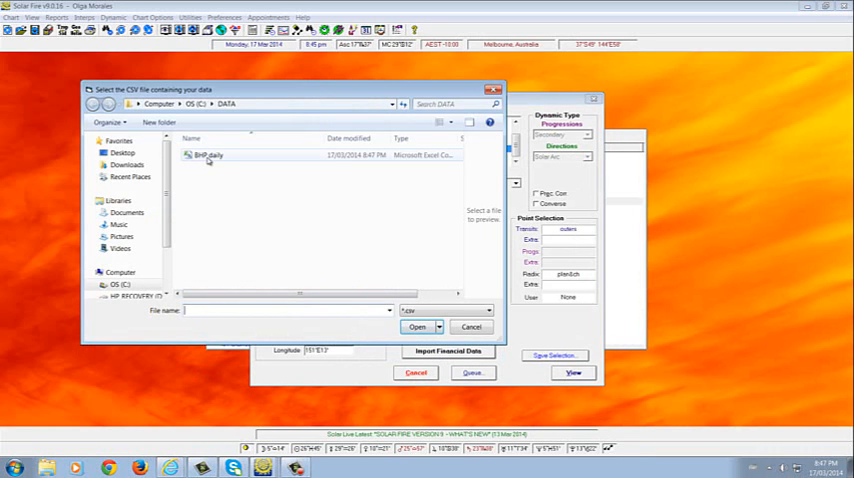
left_click(208, 156)
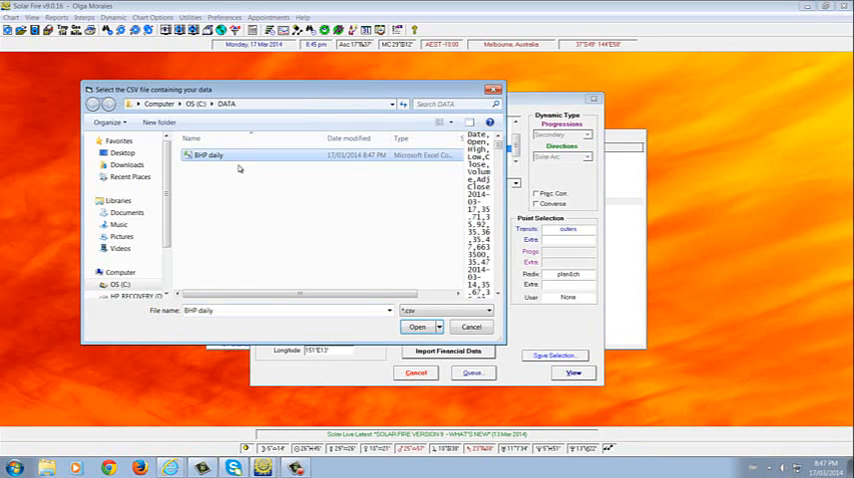
left_click(416, 328)
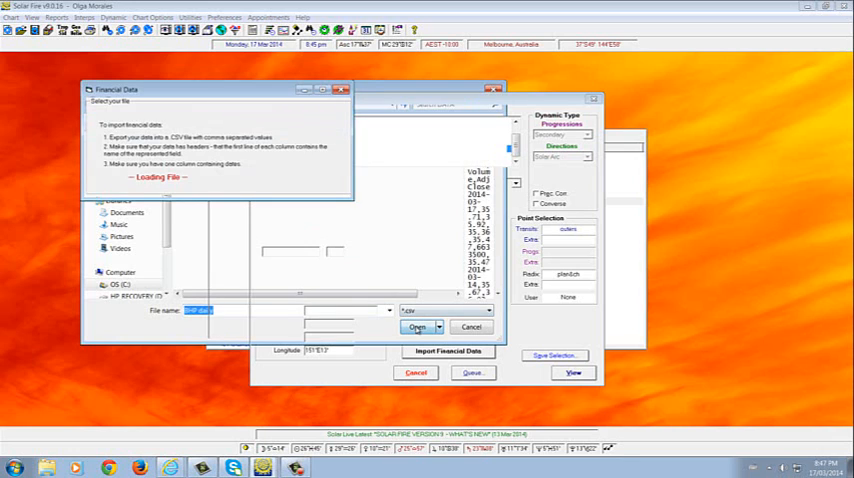
left_click(416, 328)
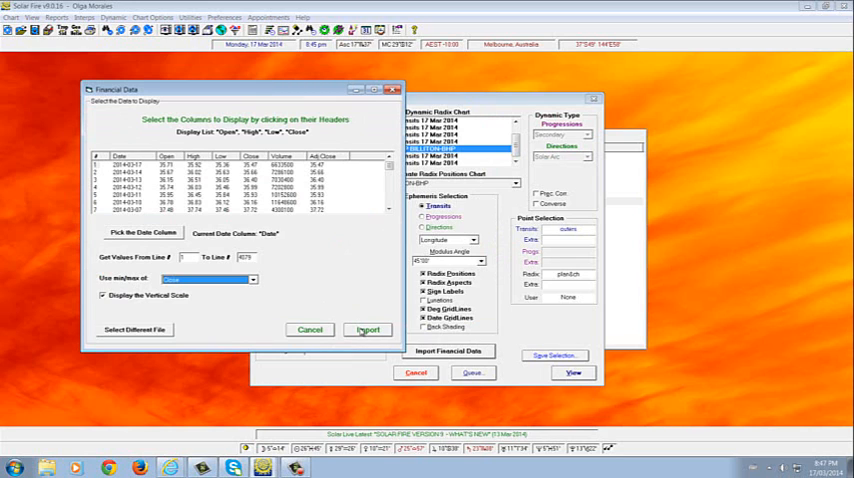
left_click(368, 328)
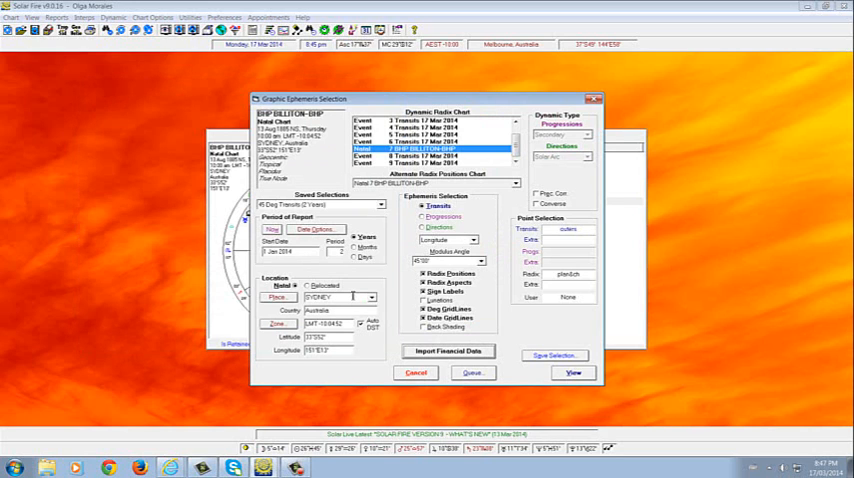
mouse_move(558, 368)
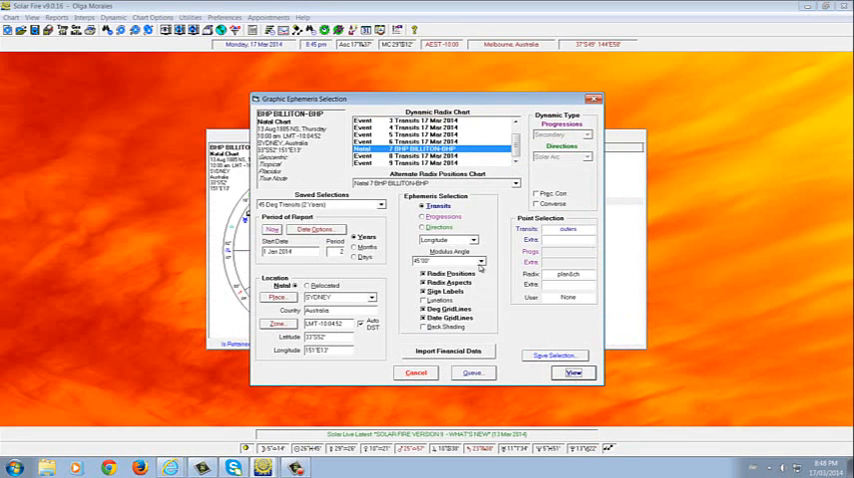
Draw the graphic ephemeris chart from the current selections with the BHP prices
left_click(482, 262)
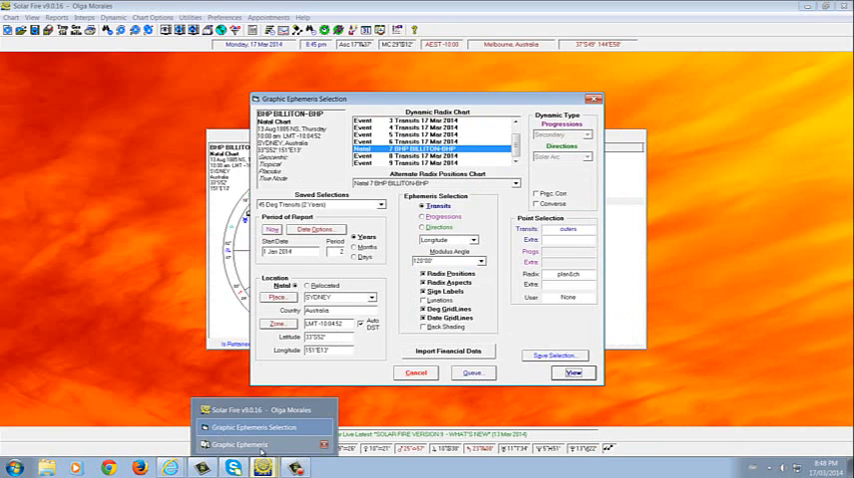
Bring the graphic ephemeris chart forward to see BHP price bars over the 2014–2015 transits
left_click(572, 372)
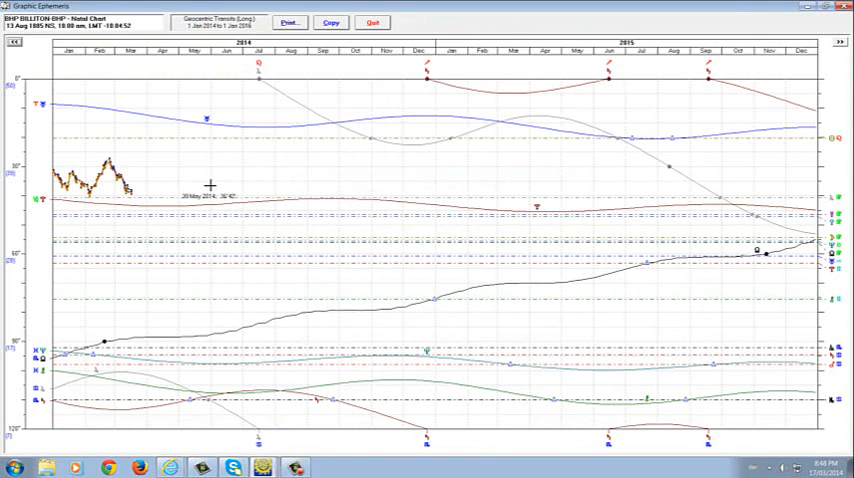
mouse_move(108, 322)
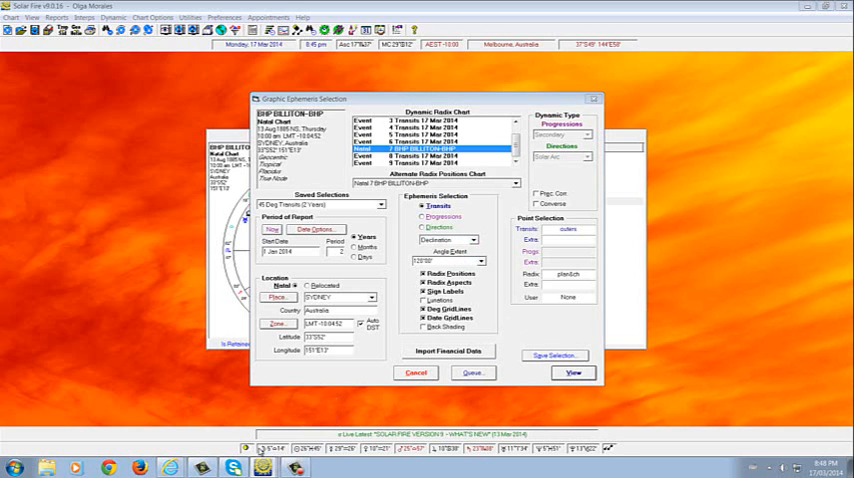
Change options in the Graphic Ephemeris Selection dialog and redraw the chart with BHP prices
left_click(572, 372)
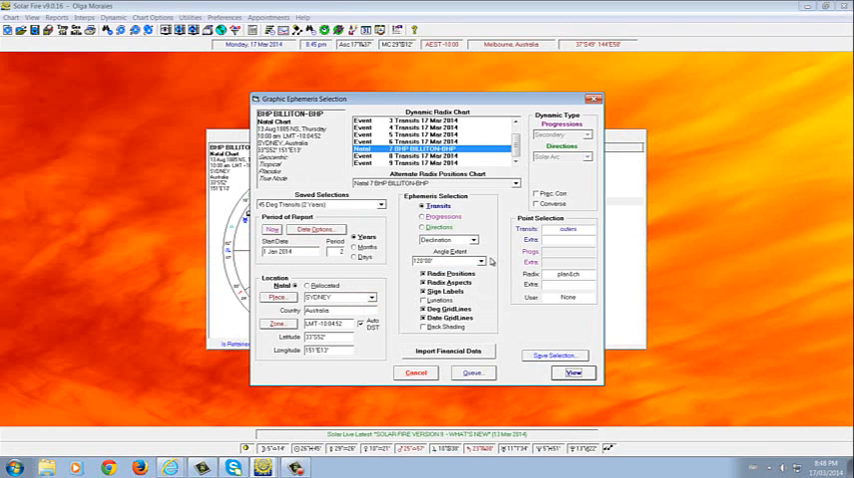
left_click(488, 260)
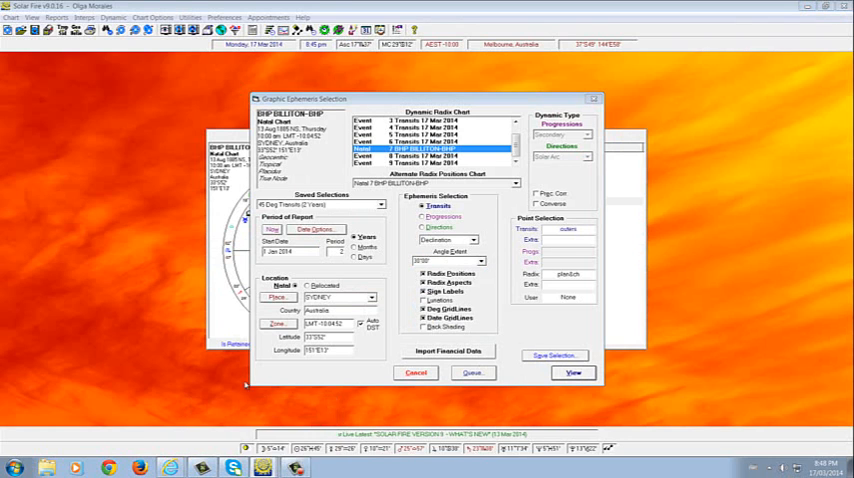
left_click(572, 372)
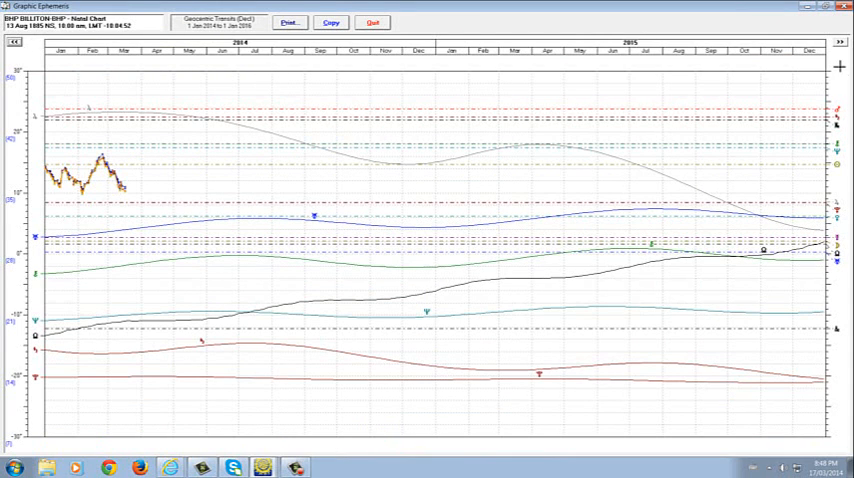
Step the graphic ephemeris forward two periods to later years of transits
left_click(840, 40)
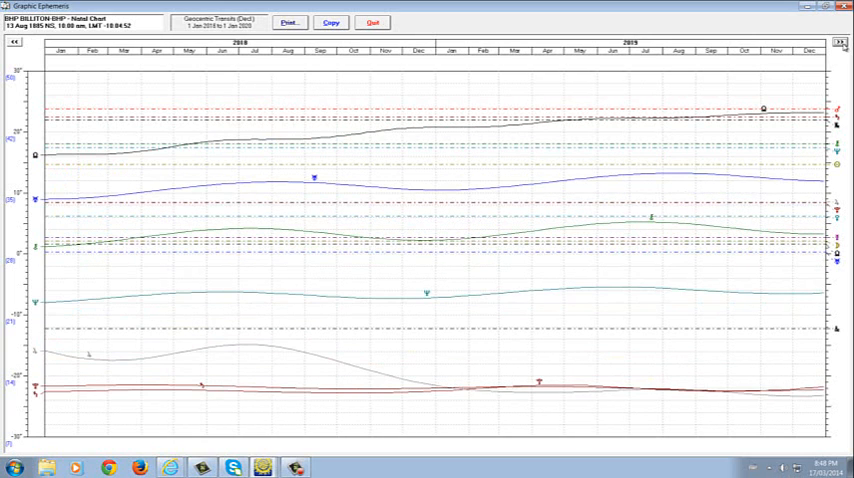
left_click(840, 40)
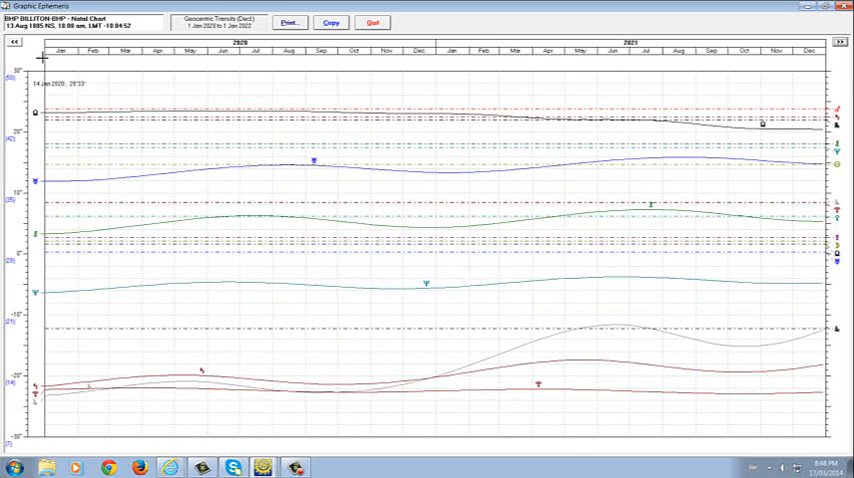